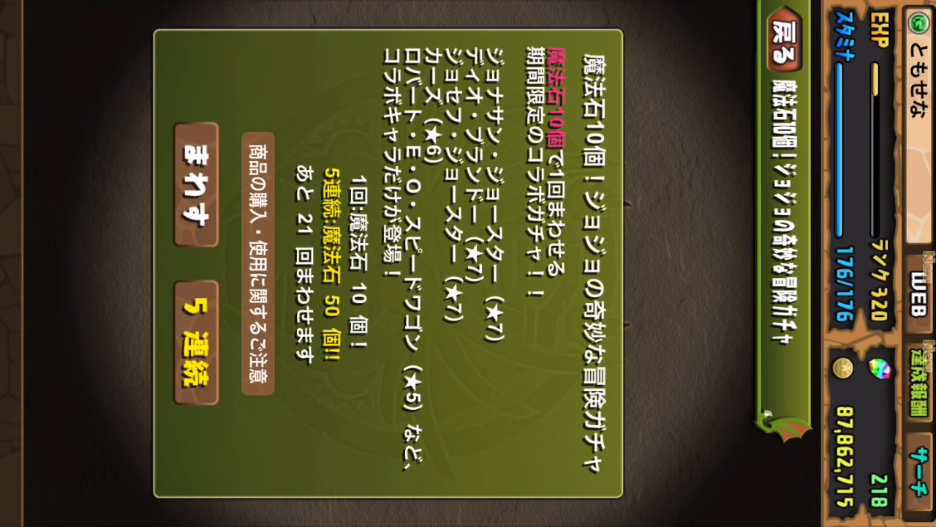
Start a 5-roll draw of the JoJo collaboration gacha
click(784, 39)
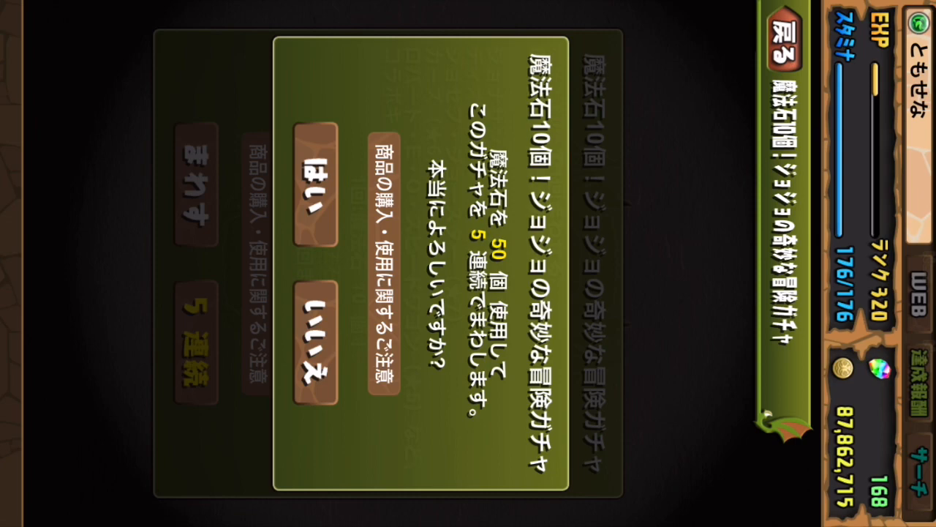
Confirm spending 50 Magic Stones, reveal Caesar A. Zeppeli and advance to the next egg
click(308, 185)
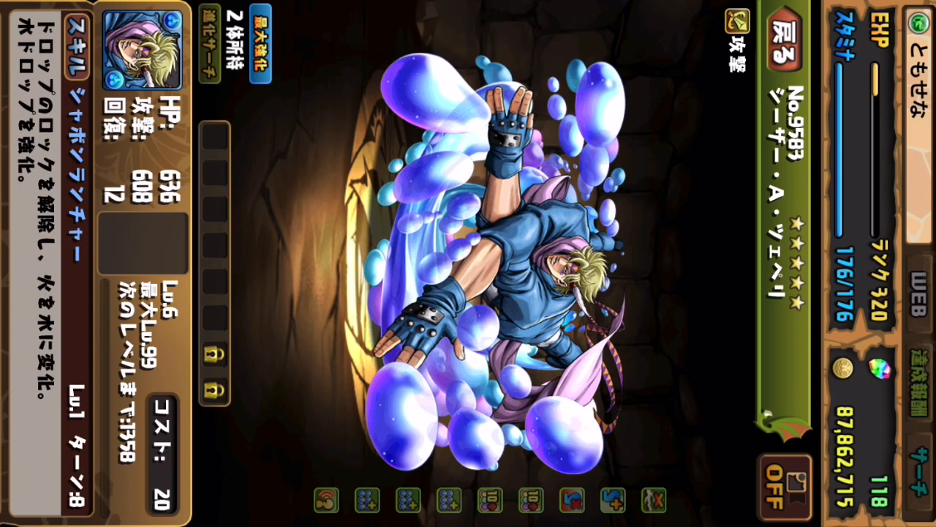
click(773, 40)
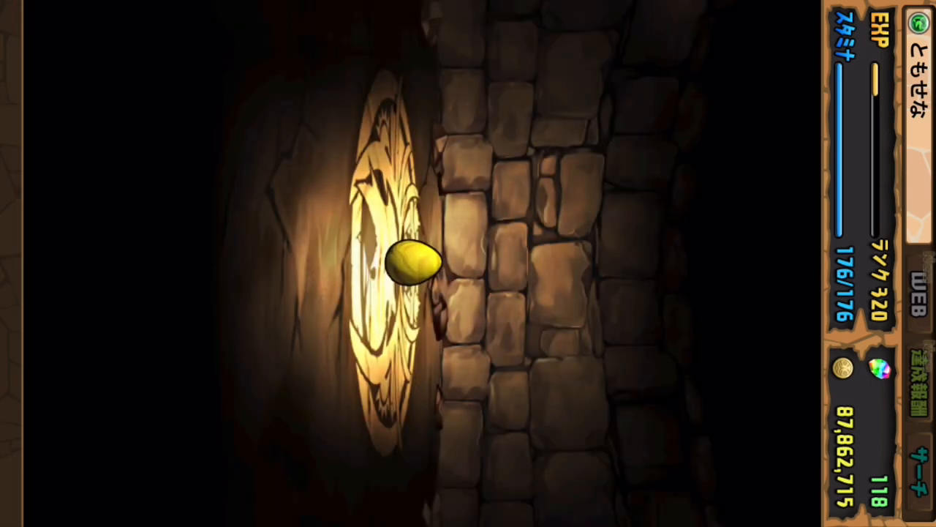